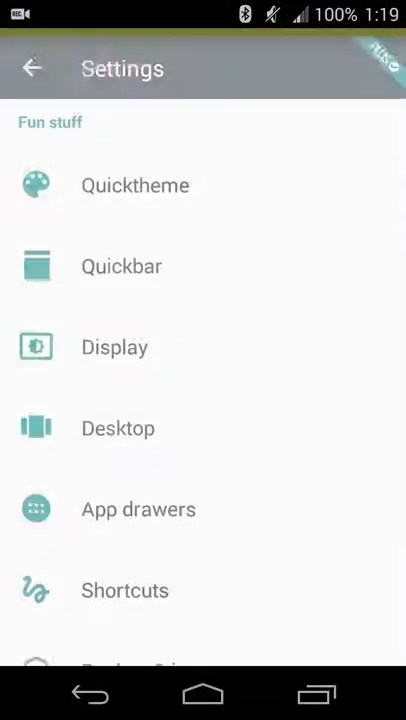
- Scroll through Action Launcher settings and go into the Display section
scroll(down, 3)
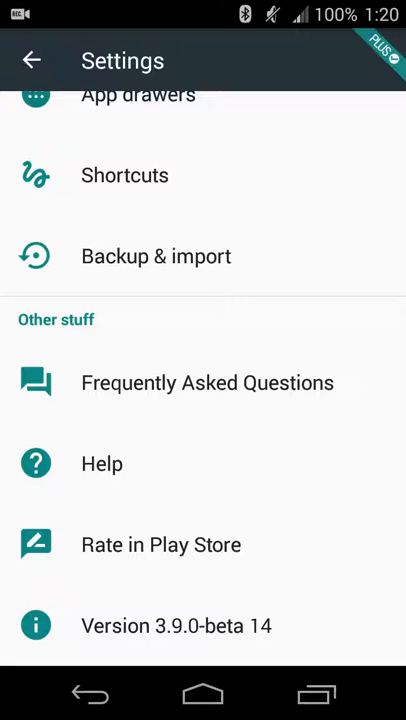
scroll(down, 3)
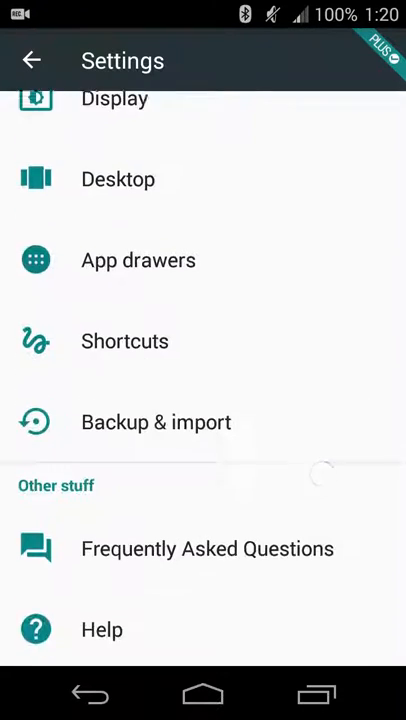
scroll(down, 3)
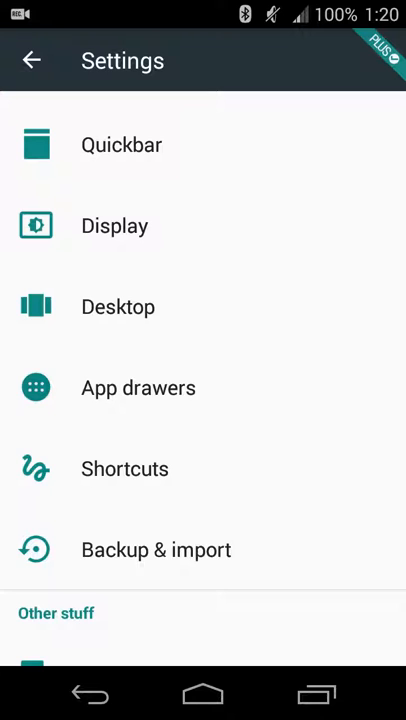
click(114, 224)
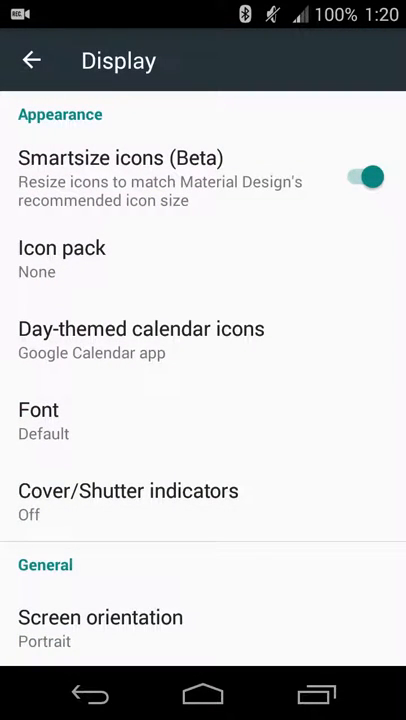
- View the available icon pack choices, then dismiss the list
click(62, 260)
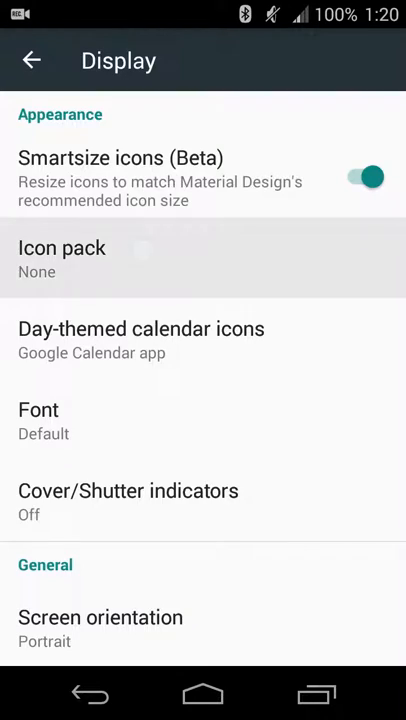
click(62, 248)
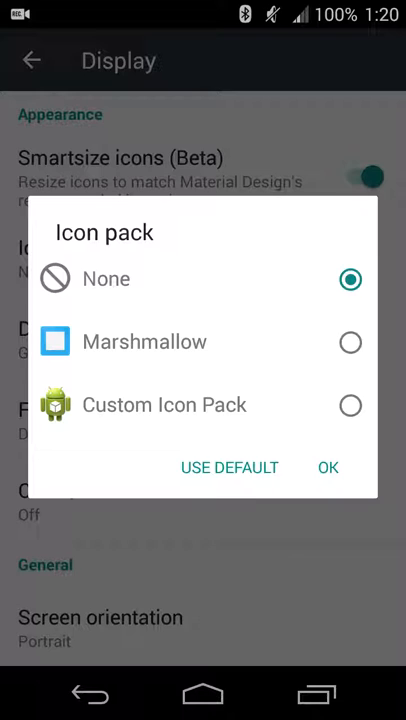
click(328, 468)
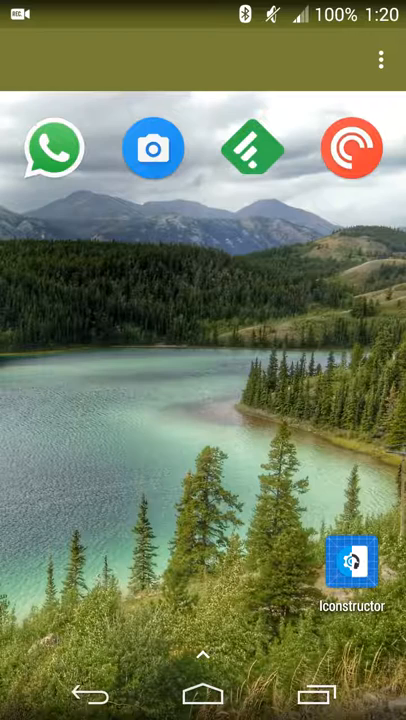
- Launch Iconstructor, browse the ready-made icon presets, then bring up the side menu
click(352, 584)
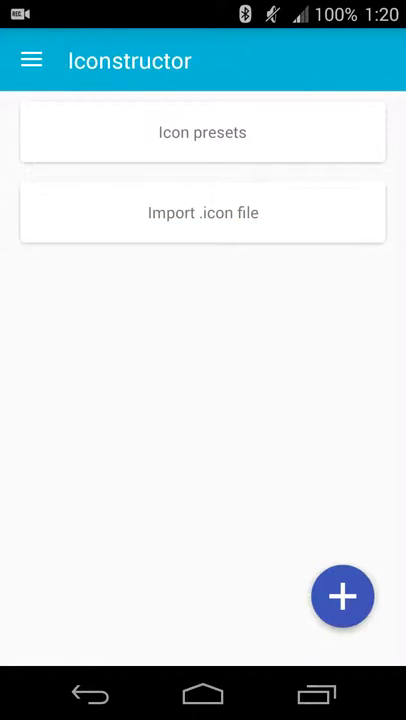
click(204, 132)
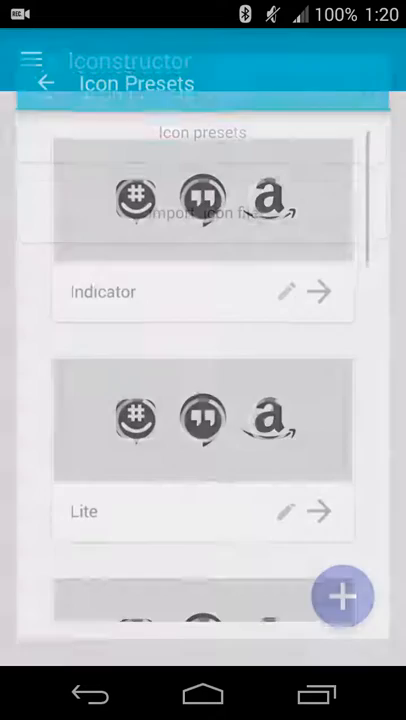
scroll(down, 3)
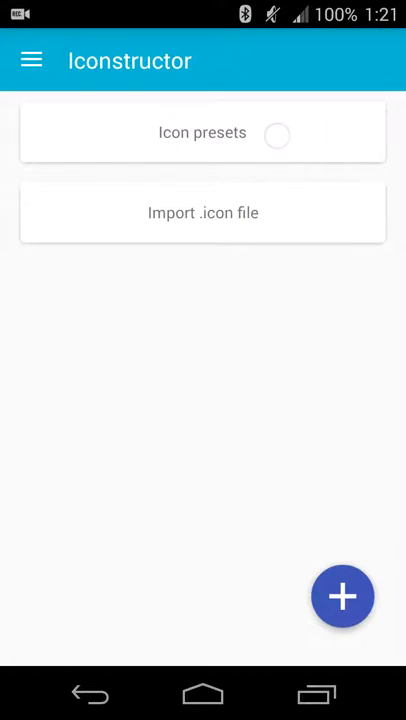
click(204, 132)
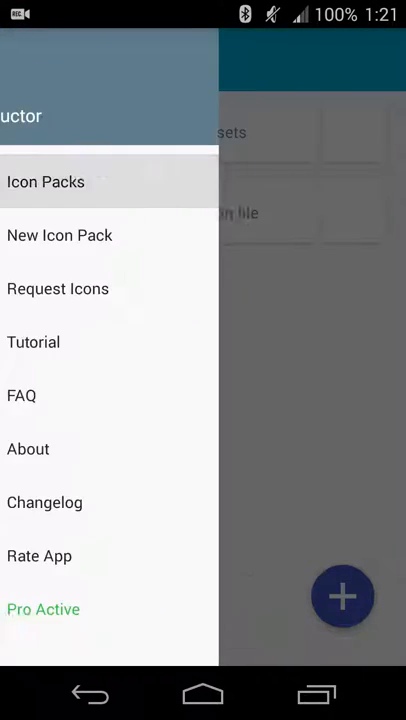
- Peek at the new icon pack editor, then read the FAQ from the navigation drawer
click(44, 180)
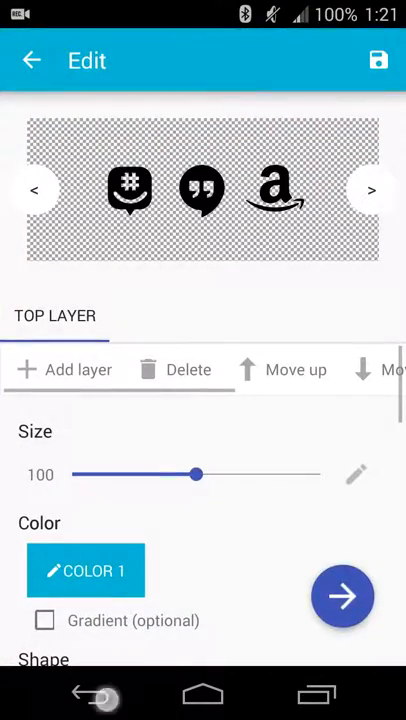
click(32, 60)
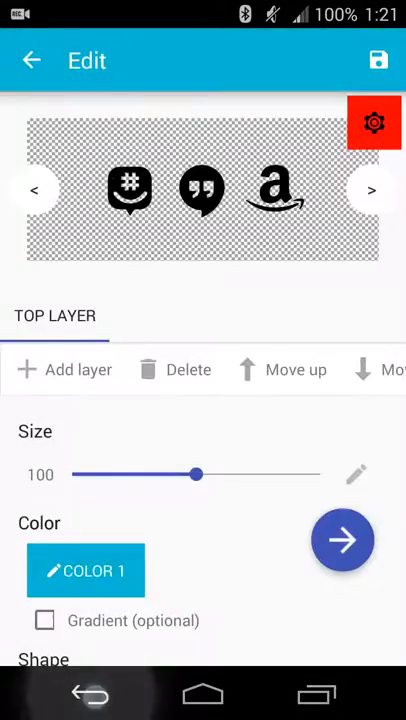
click(32, 60)
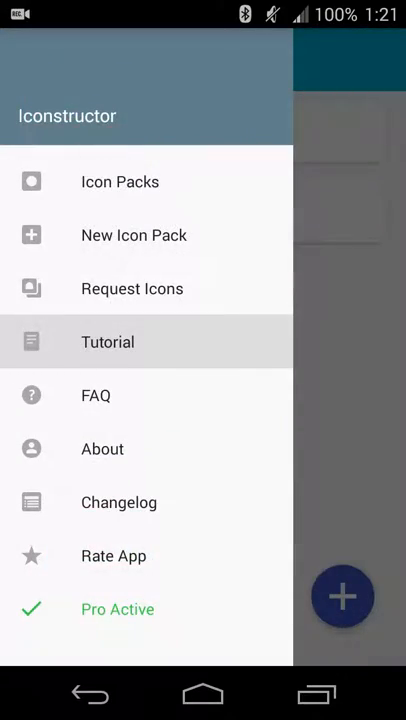
click(96, 396)
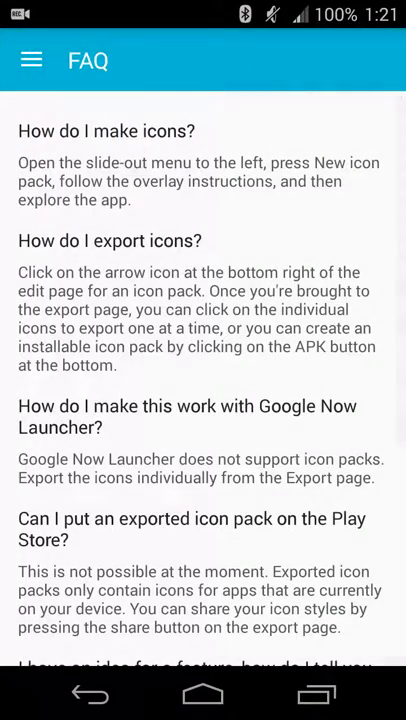
scroll(down, 3)
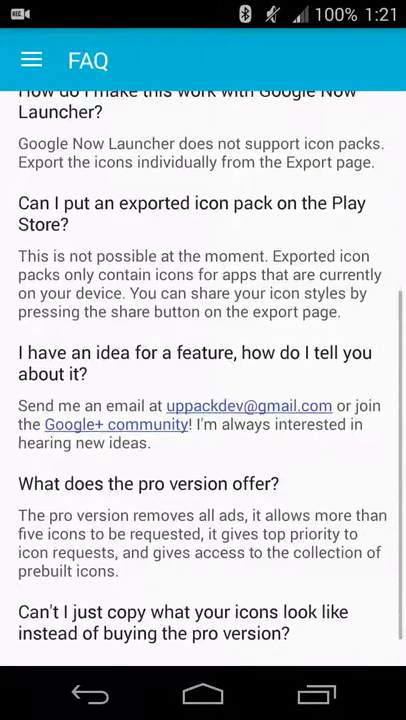
- View the About page and the version 1.4 changelog, then return to the main screen
click(38, 58)
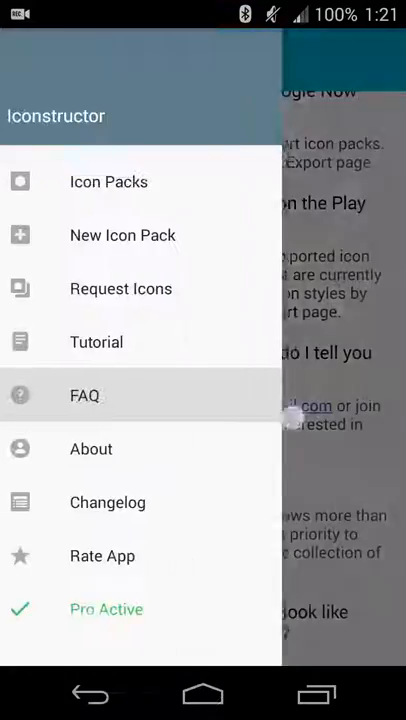
click(92, 448)
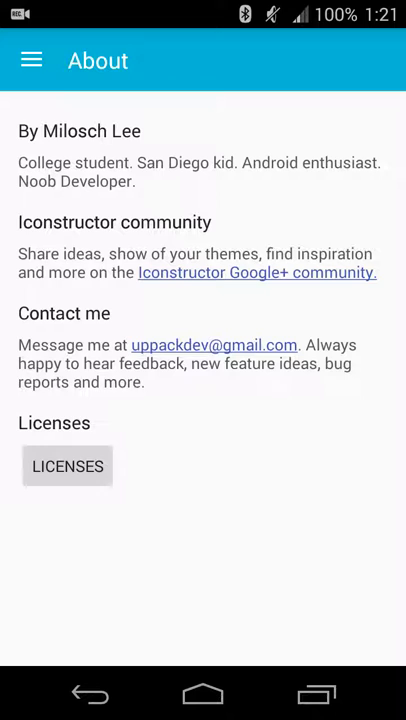
click(34, 60)
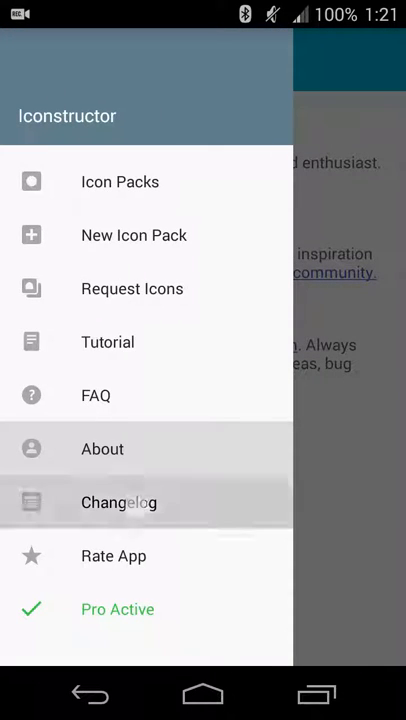
click(118, 502)
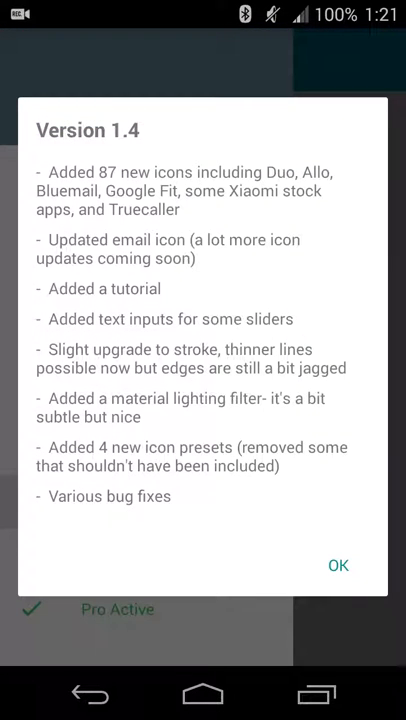
click(338, 564)
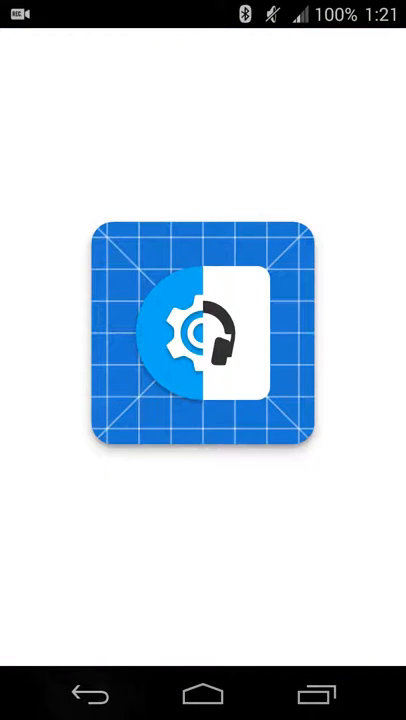
click(204, 330)
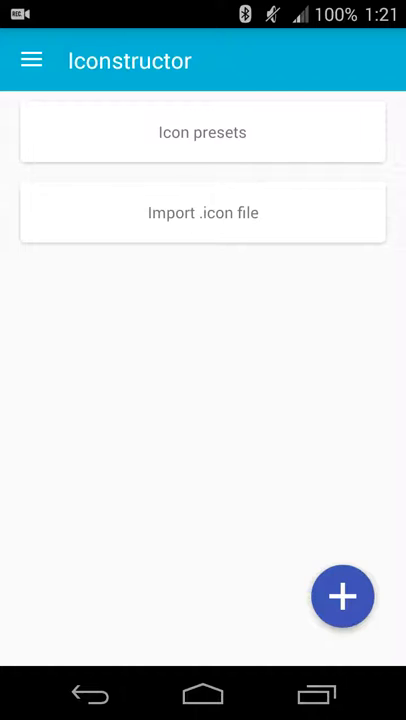
- Start a new icon pack and add a second layer shaped as the app glyph
click(342, 596)
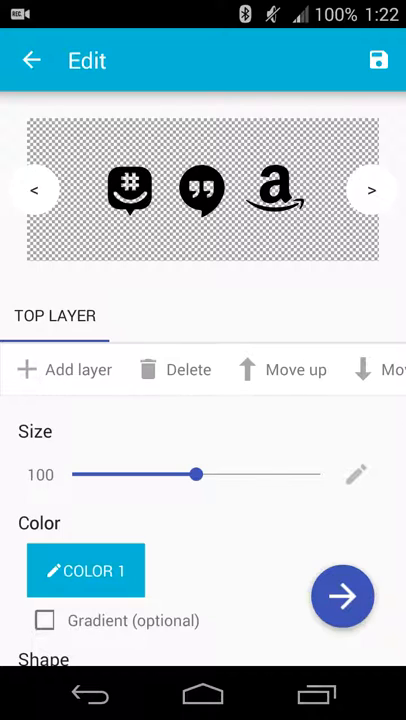
click(64, 368)
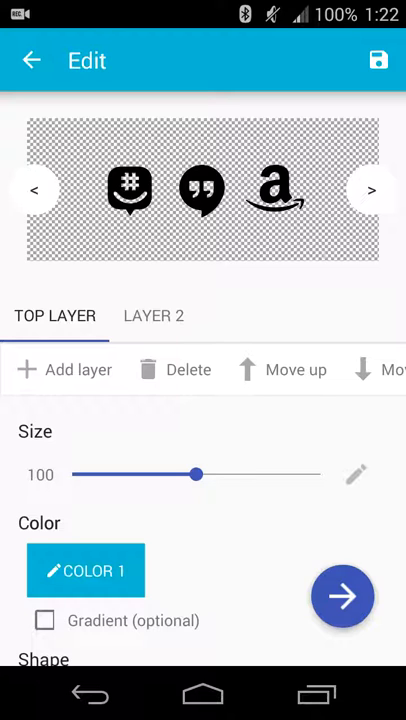
click(152, 316)
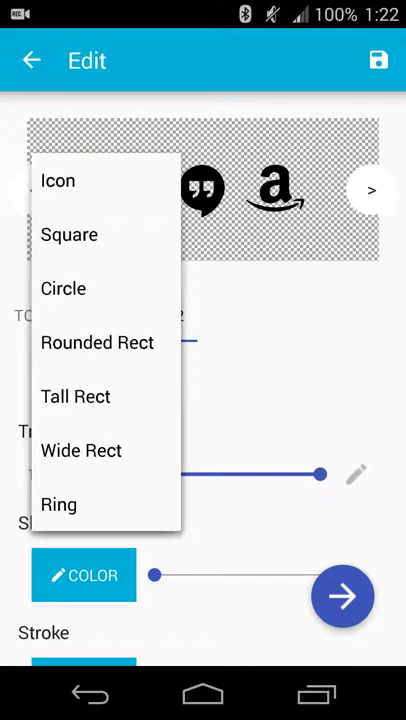
click(58, 180)
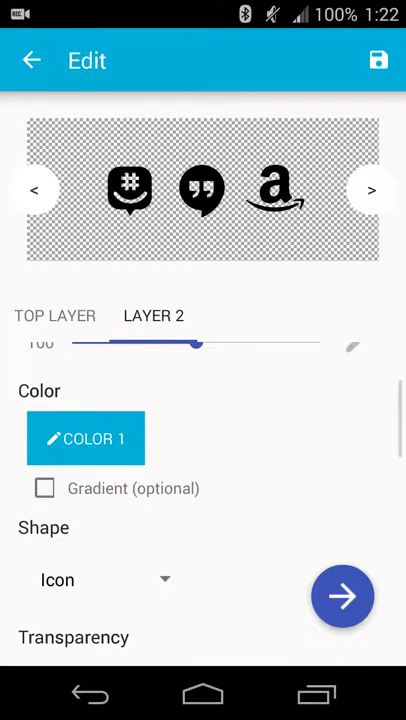
click(100, 580)
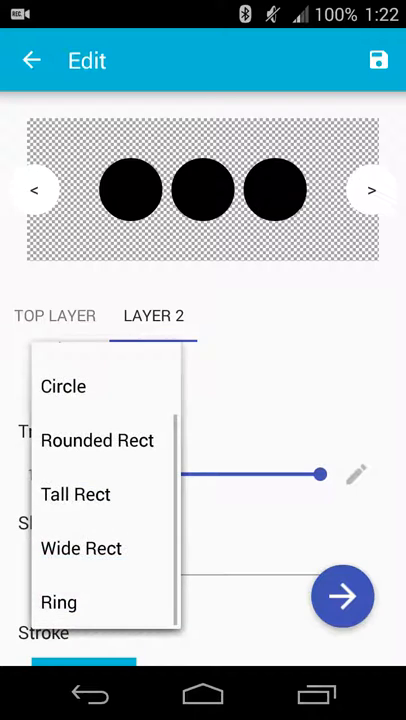
- Try rounded rectangle and ring backgrounds on the second layer, settling on a circle
click(96, 440)
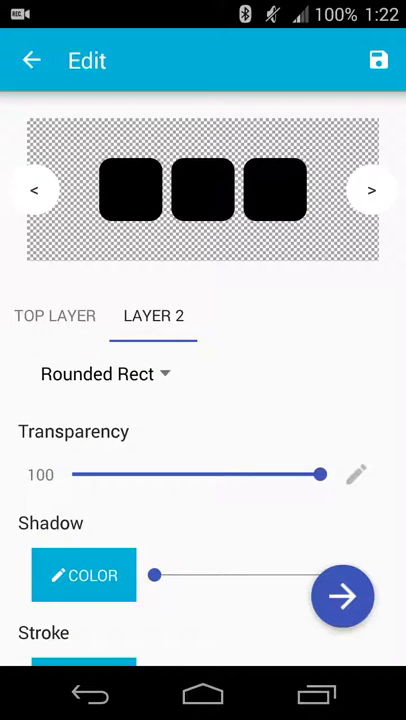
click(100, 374)
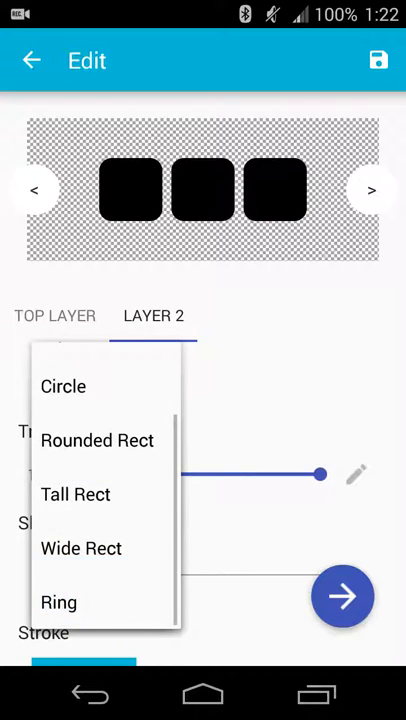
click(58, 602)
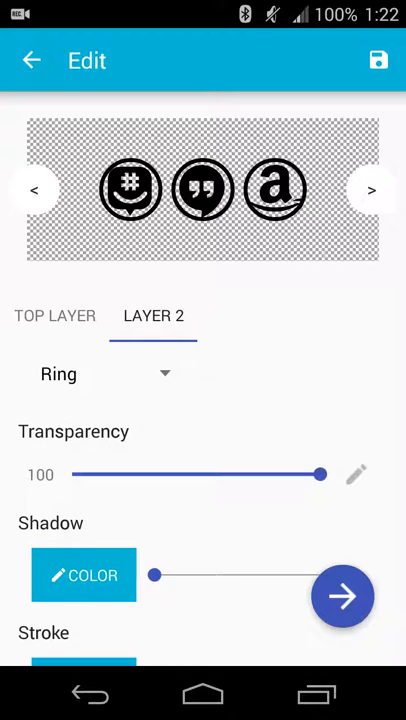
click(104, 374)
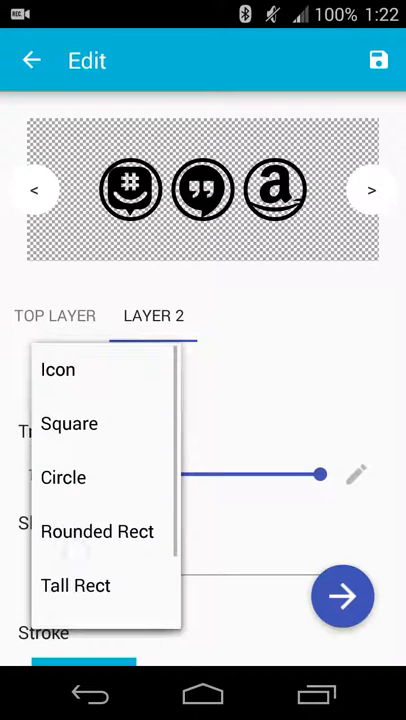
click(64, 476)
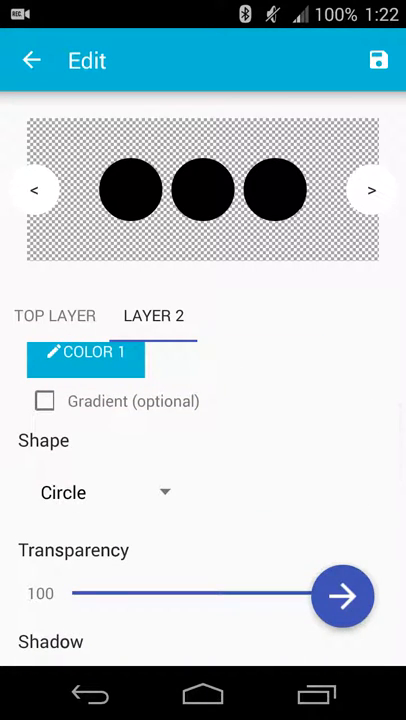
- Set the circle colour to use each app's own colour and return to the top layer
click(84, 356)
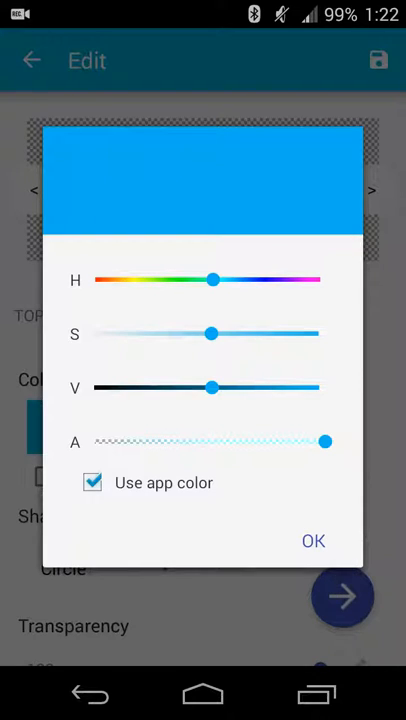
click(312, 540)
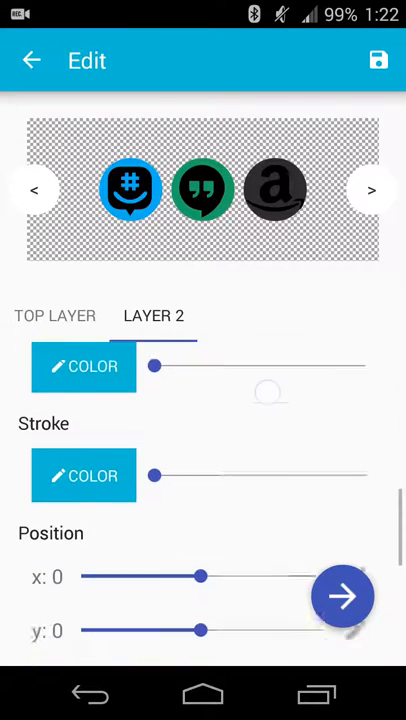
click(56, 316)
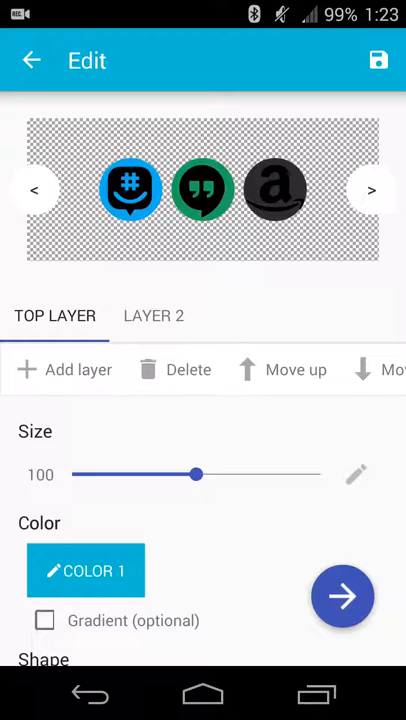
- Shrink the top-layer glyphs to an exact size of 80 inside the coloured circles
scroll(down, 3)
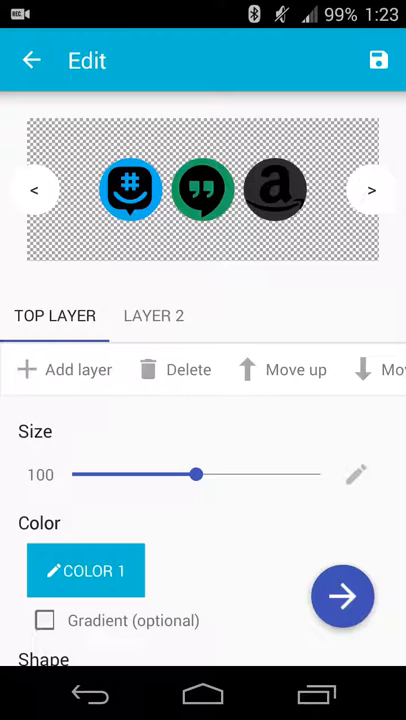
click(356, 474)
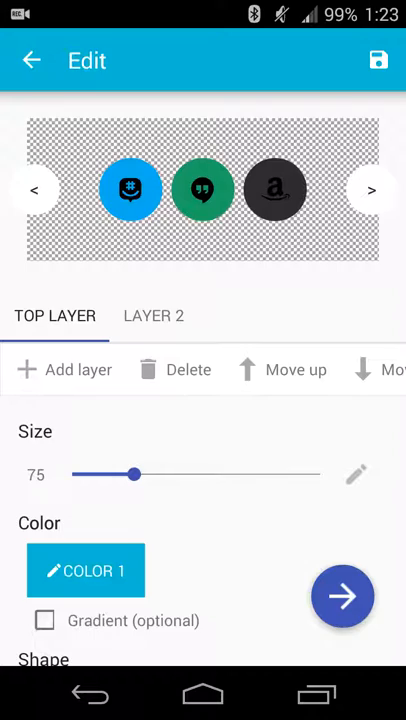
click(356, 474)
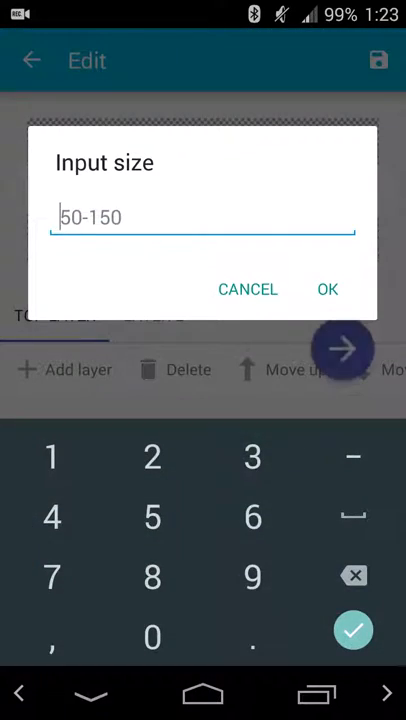
click(328, 288)
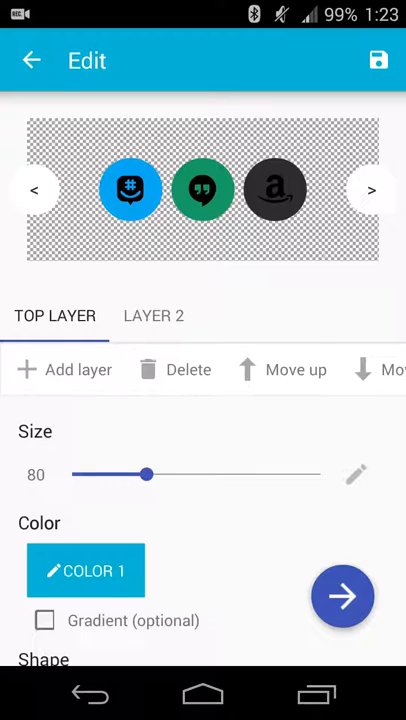
scroll(down, 3)
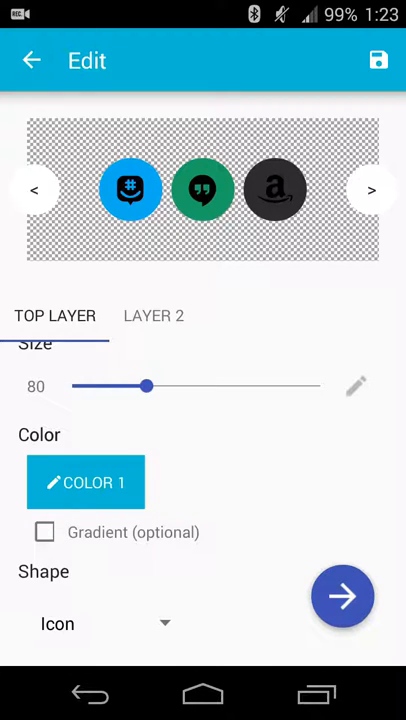
- Keep the top layer's shape as the app glyph icon
click(104, 624)
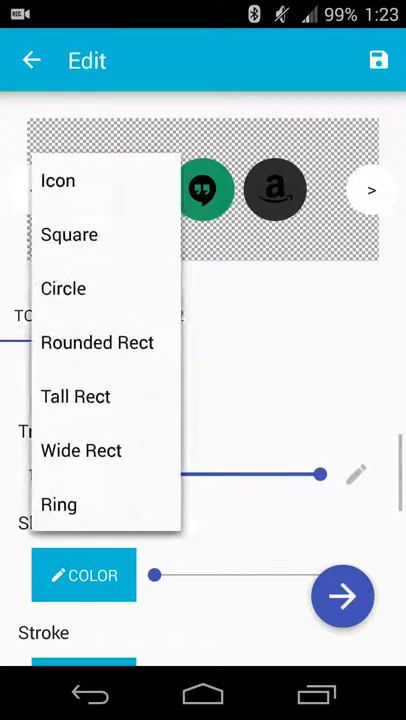
click(58, 180)
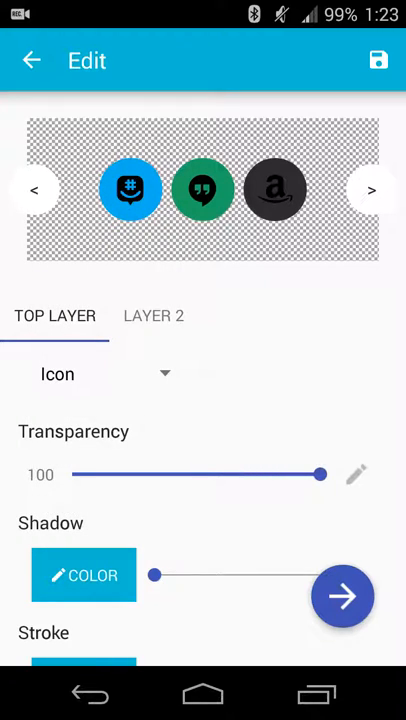
click(104, 374)
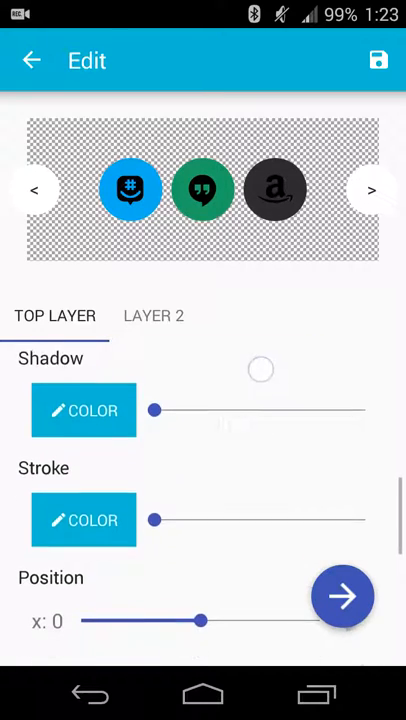
scroll(down, 3)
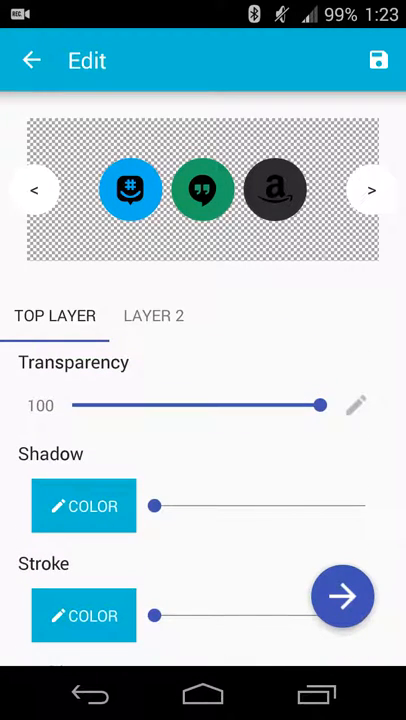
- Turn the glyph shadow up to full strength with the Shadow slider
drag(152, 506, 364, 506)
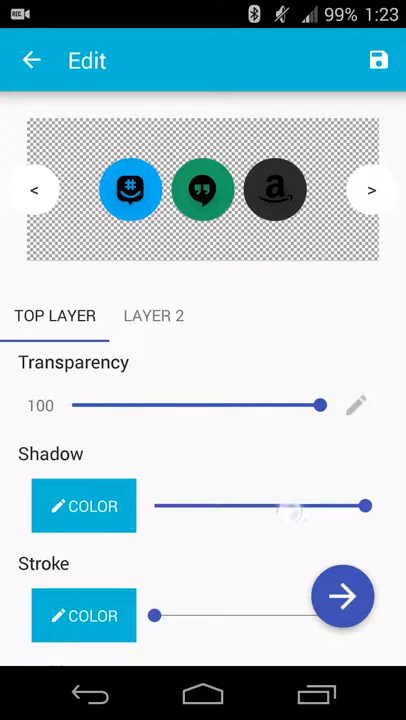
drag(364, 506, 280, 506)
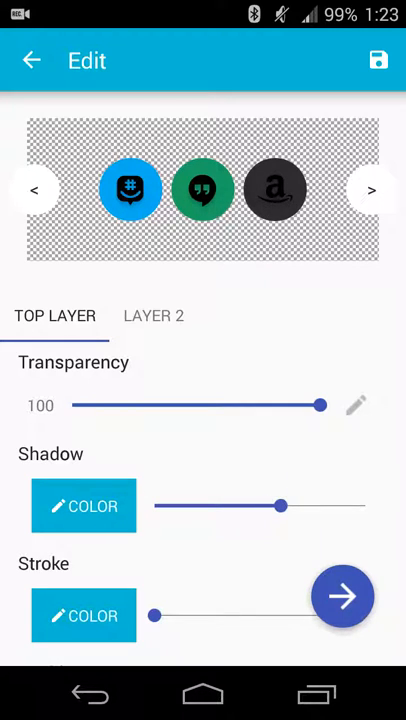
drag(280, 506, 324, 506)
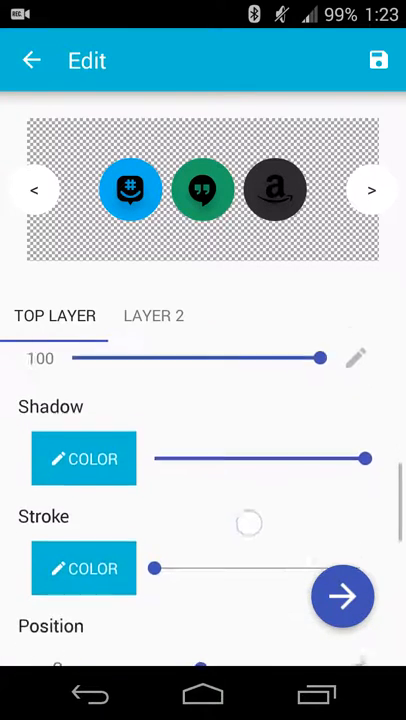
scroll(down, 3)
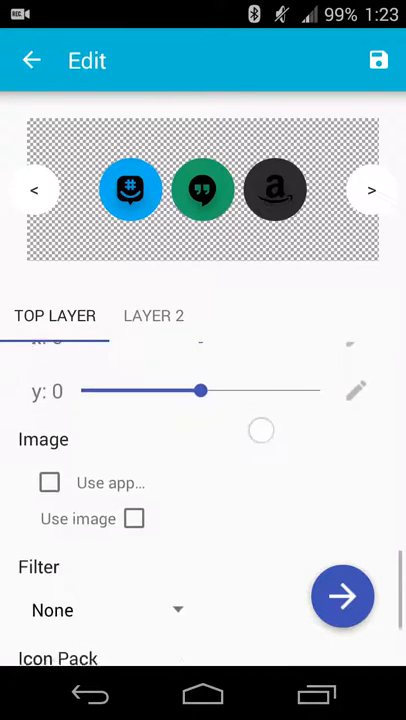
- Try blur, greyscale, long shadow and punch-through filters, then bring up the Save Style prompt
click(104, 608)
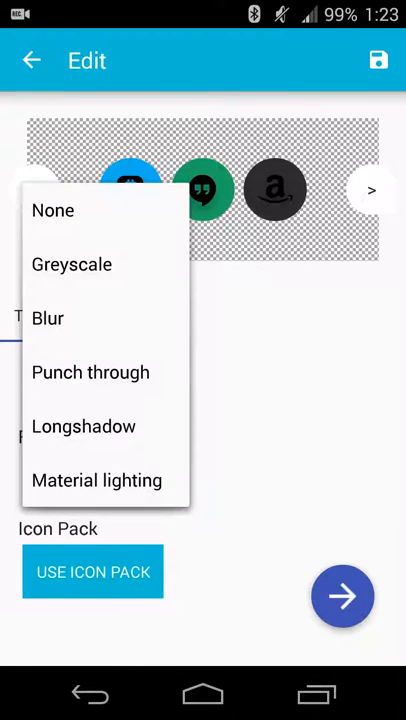
click(48, 318)
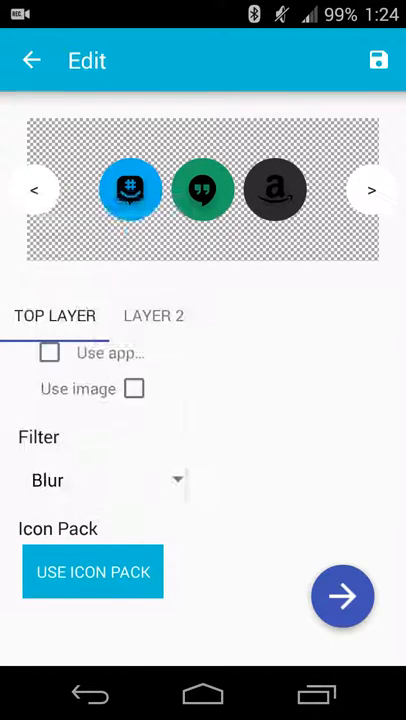
click(108, 480)
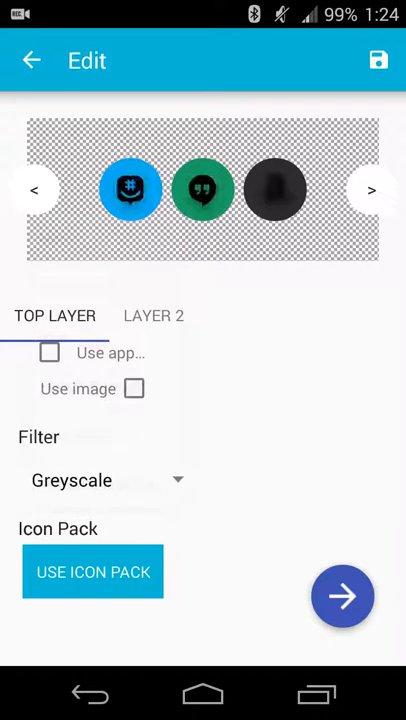
click(100, 480)
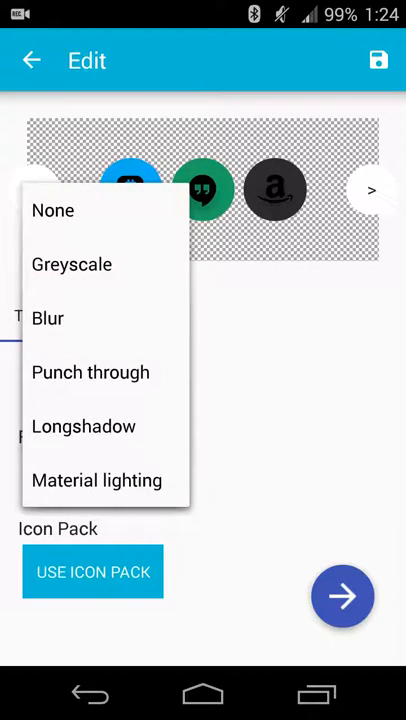
click(84, 426)
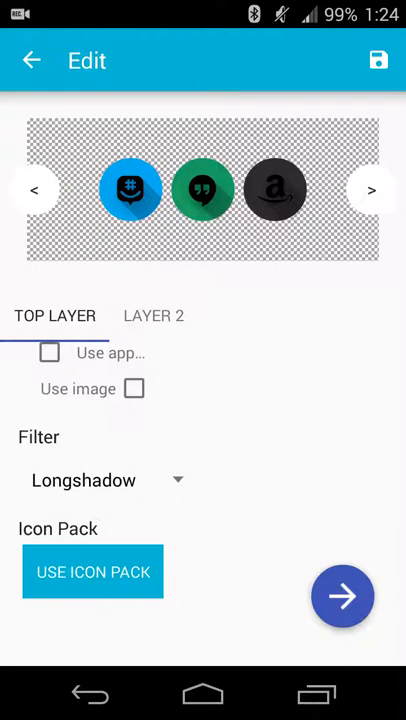
click(104, 480)
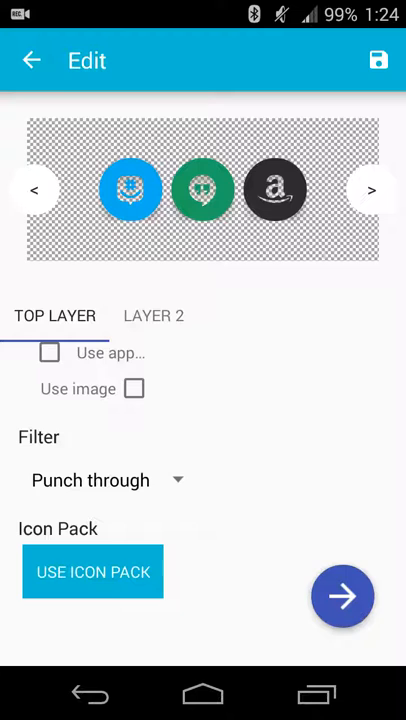
click(104, 480)
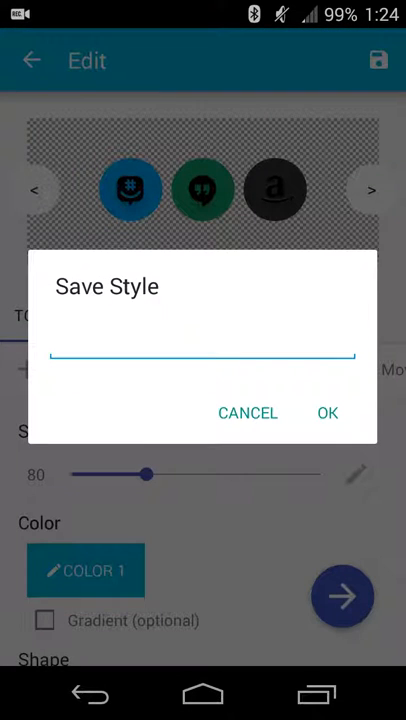
- Save the icon style under the name 'Material Shadow Circle'
click(204, 356)
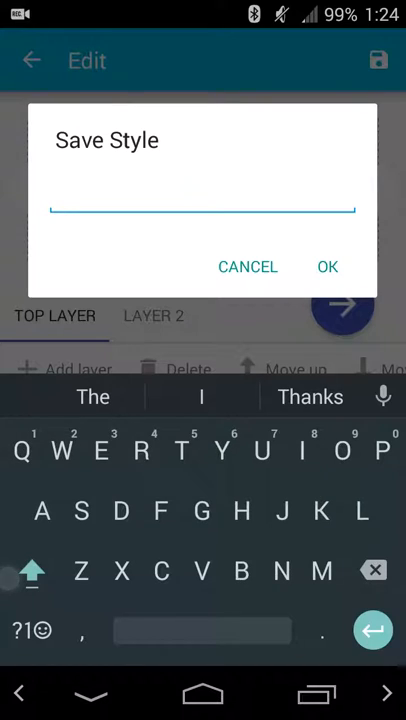
text(Material)
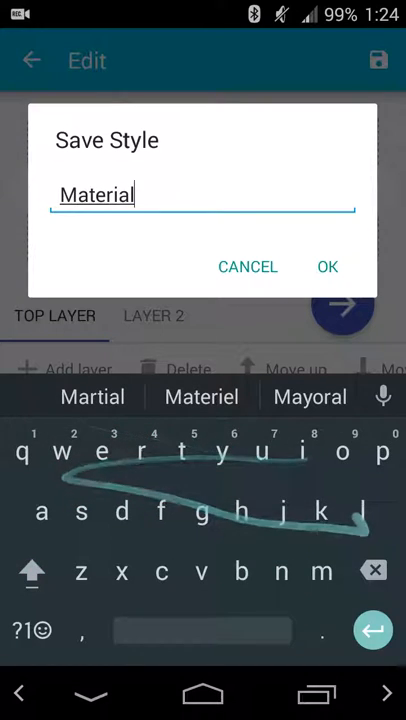
click(32, 572)
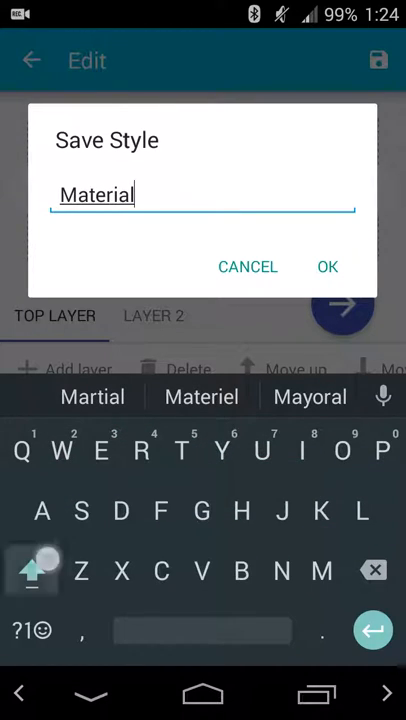
text(Shadow)
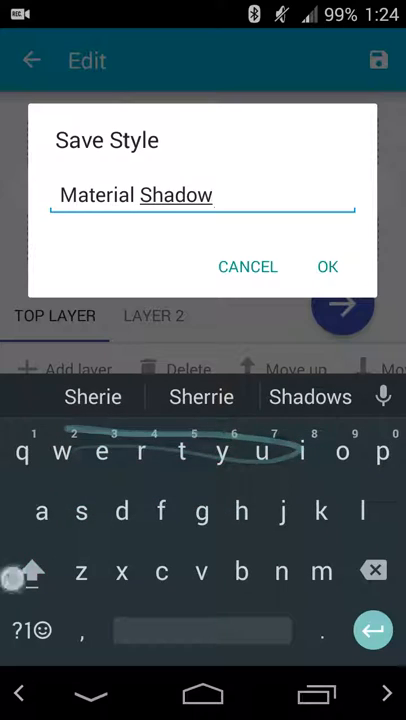
text(Circle)
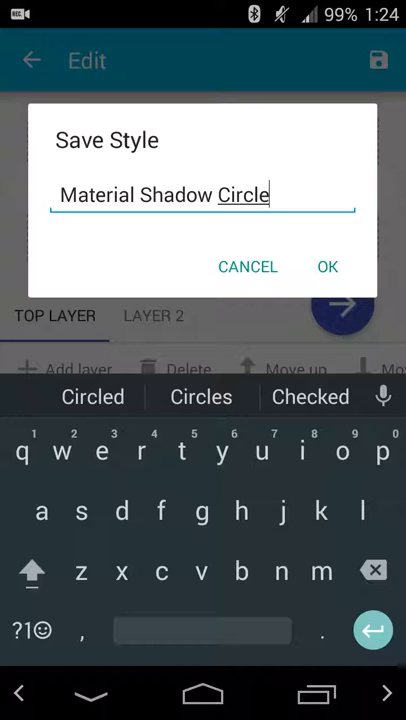
click(328, 266)
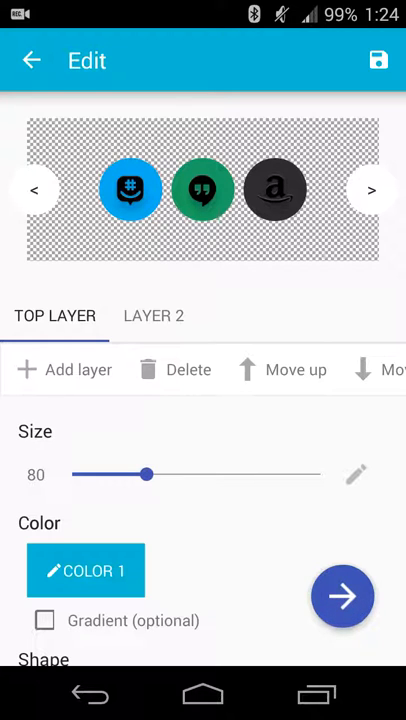
- Move to Export and build the icon pack as an APK
click(342, 596)
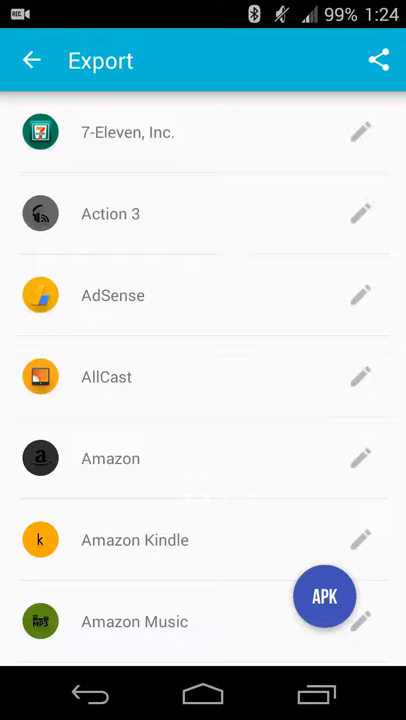
click(326, 594)
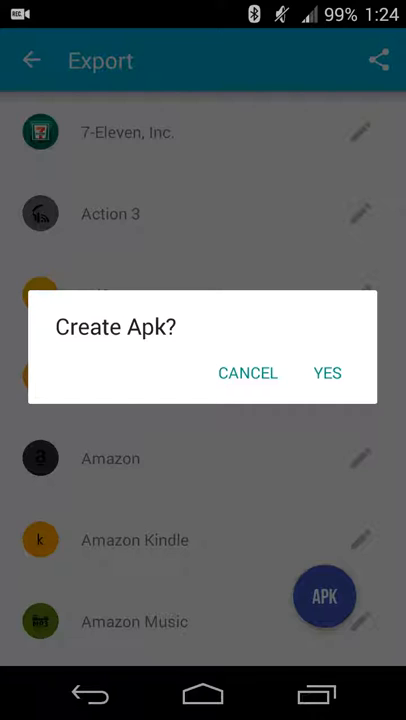
click(326, 374)
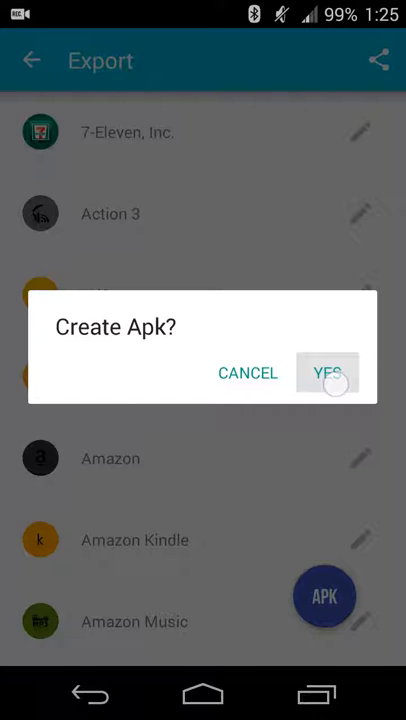
click(328, 374)
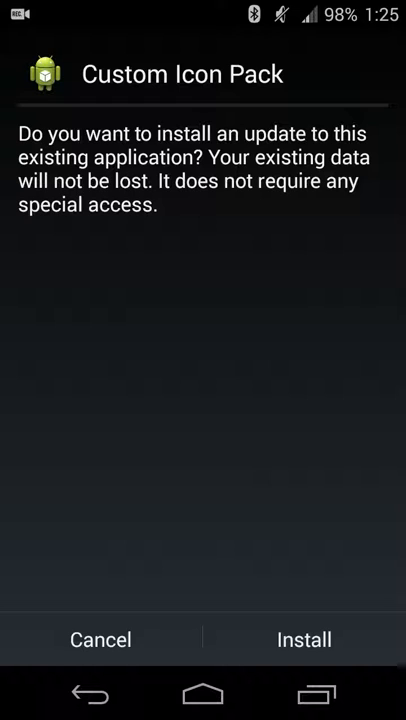
- Install the Custom Icon Pack update and close the installer
click(304, 640)
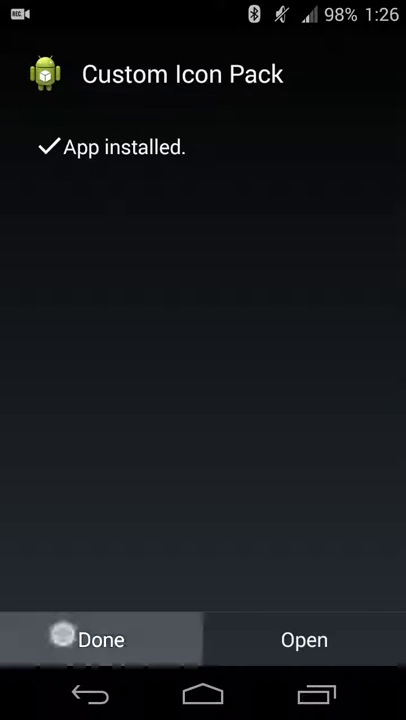
click(96, 640)
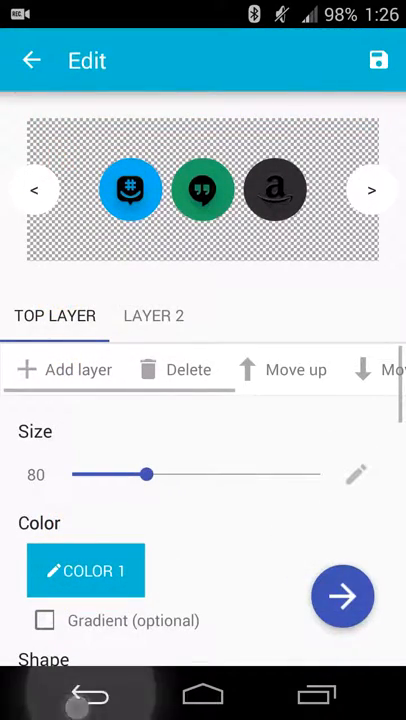
- Decline leaving the editor, revisit the Export list, then exit Iconstructor to the home screen
click(32, 60)
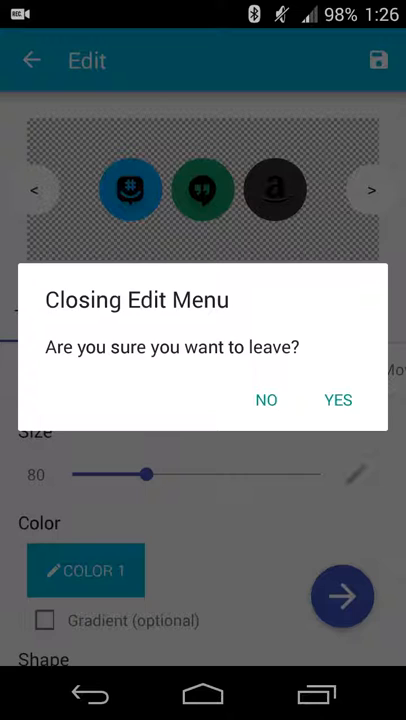
click(338, 400)
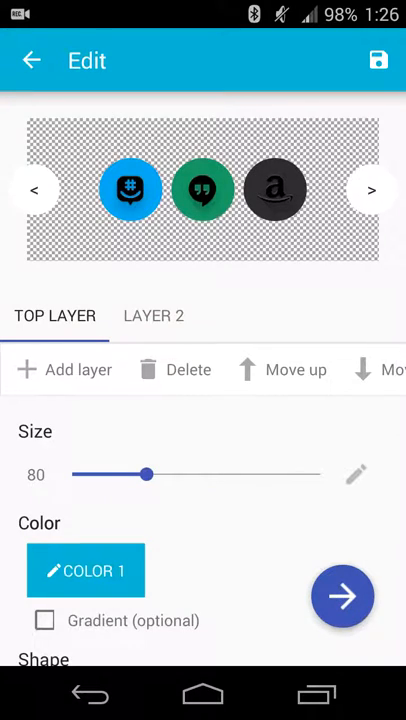
click(342, 596)
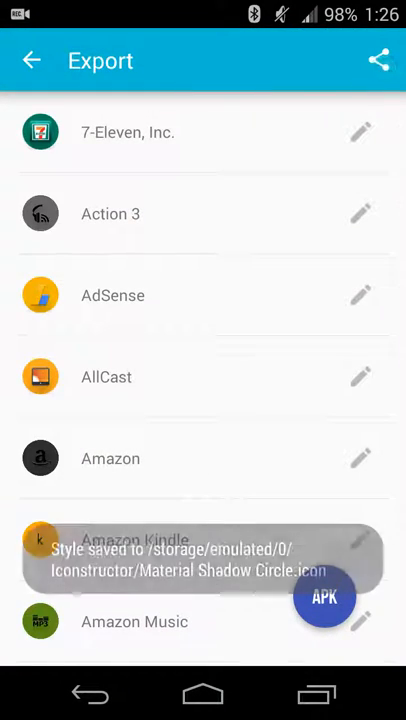
click(378, 58)
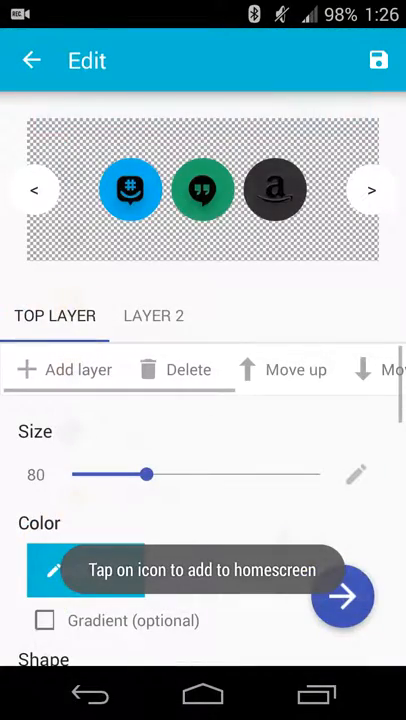
click(34, 60)
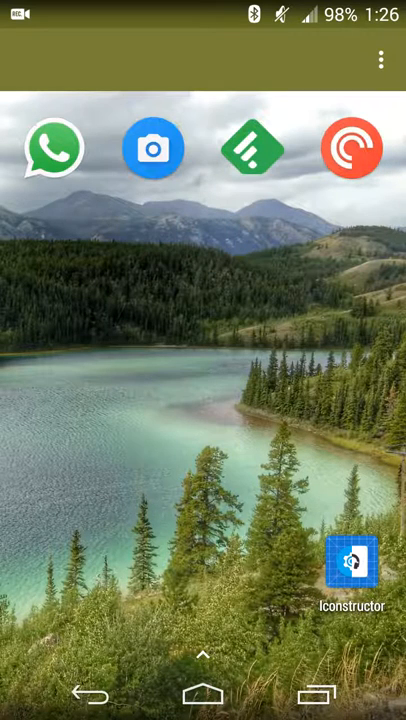
- In Settings > Display > Icon pack, select Custom Icon Pack and confirm with OK
click(380, 56)
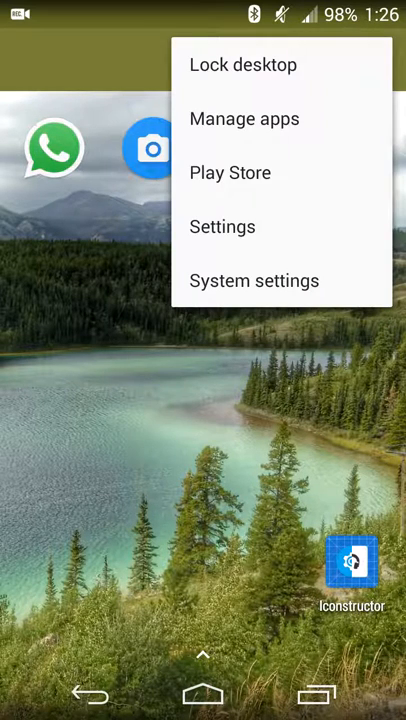
click(222, 226)
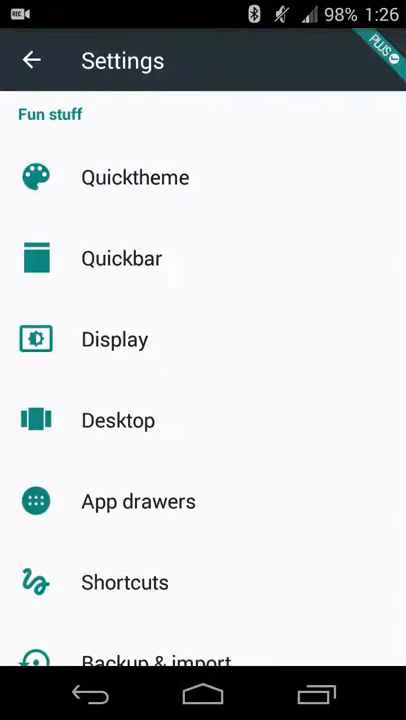
click(114, 340)
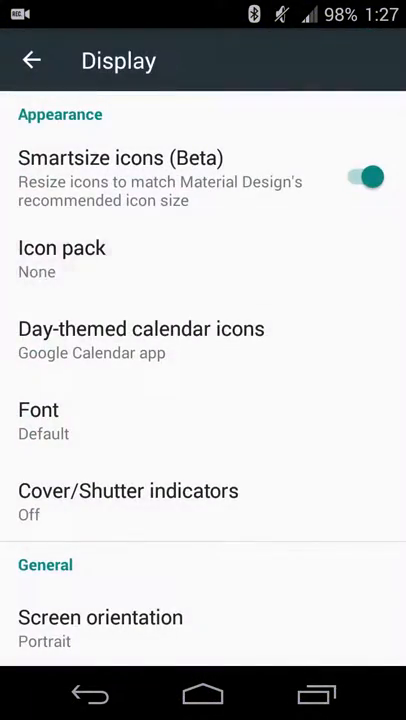
click(62, 248)
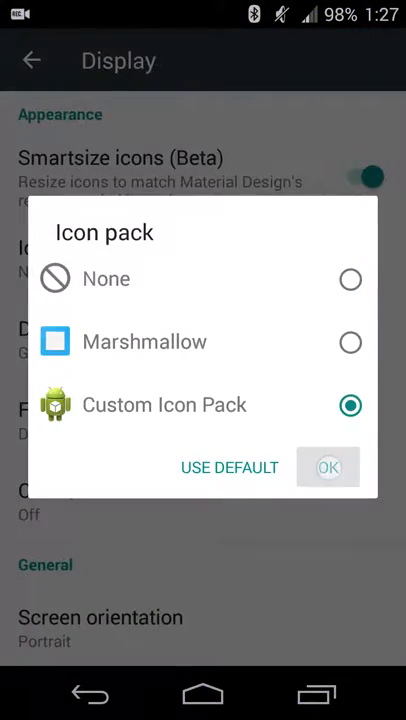
click(328, 468)
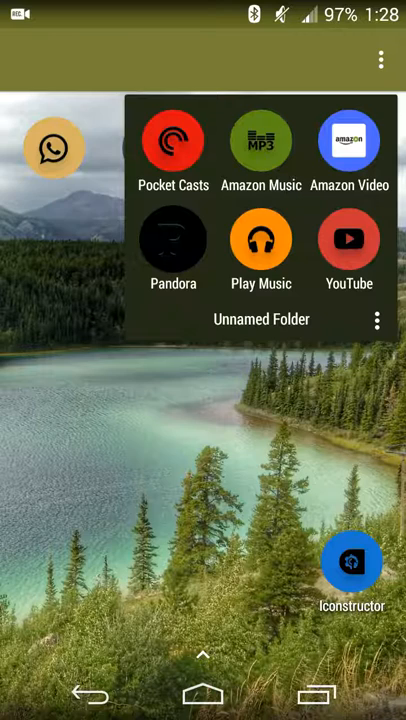
- Launch Iconstructor from its home-screen icon after viewing the themed folder
click(352, 562)
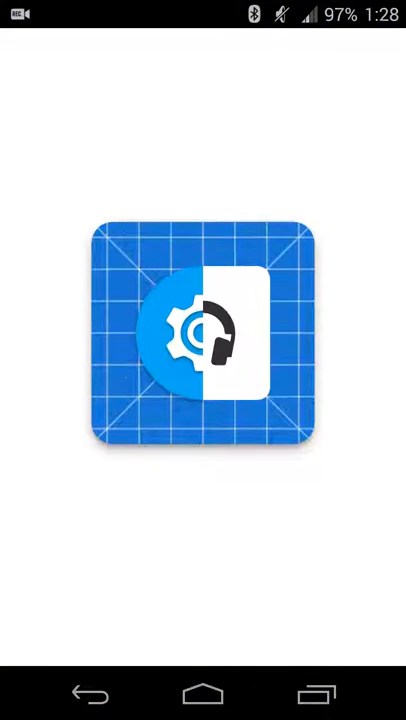